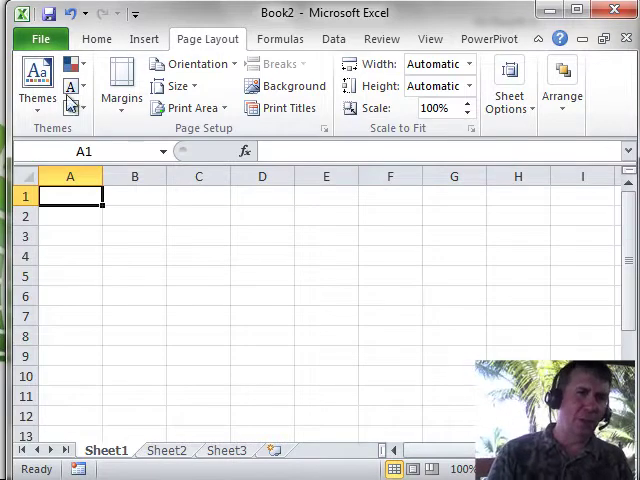
- Reach the Excel Options dialog from the File menu, landing on General settings
left_click(40, 38)
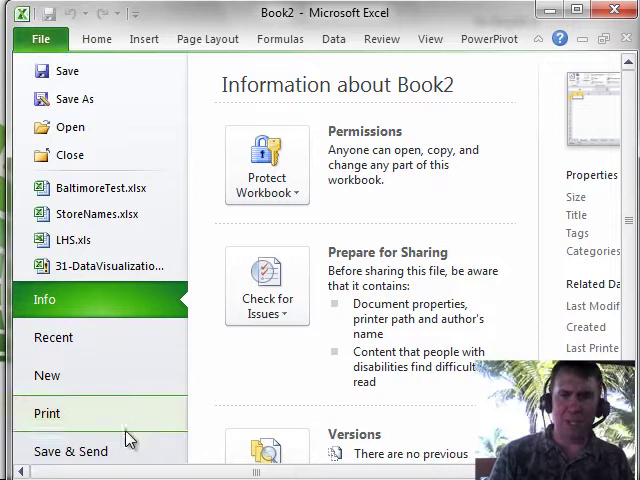
scroll("down", 3)
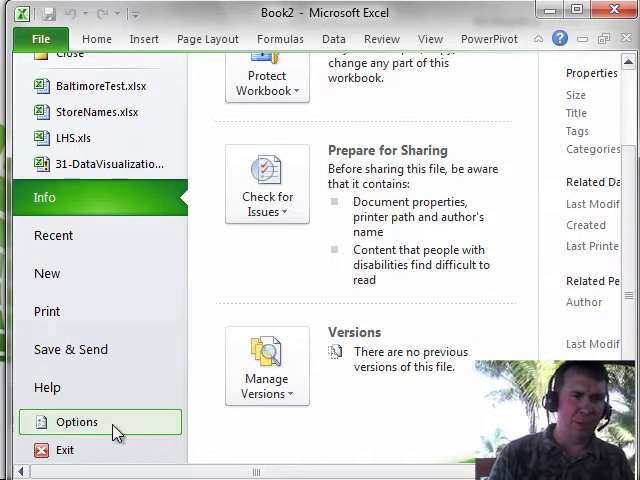
left_click(76, 420)
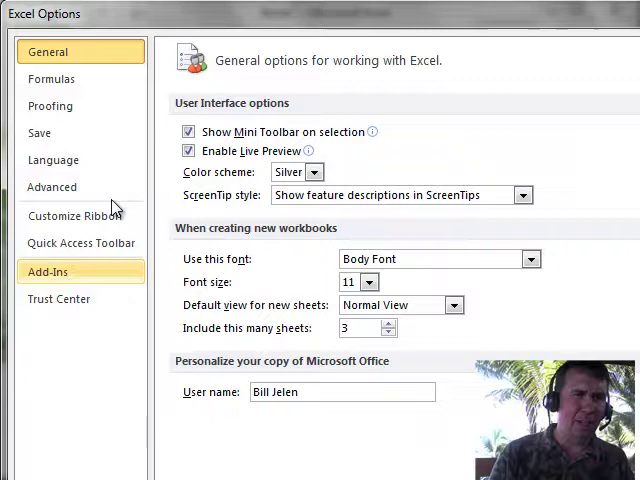
- From the Proofing category, bring up the AutoCorrect replacement list
left_click(50, 104)
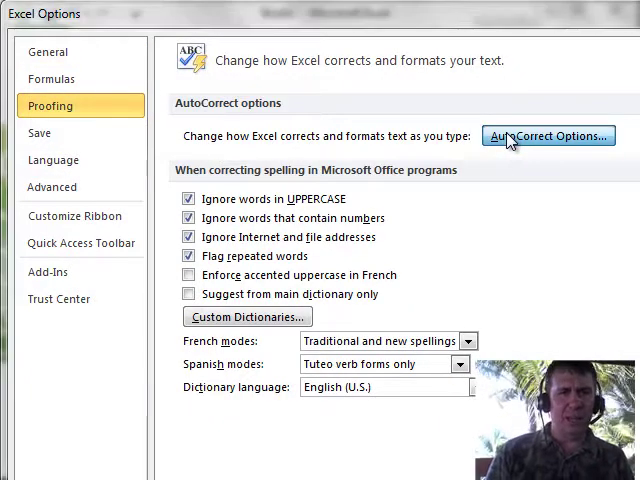
left_click(548, 136)
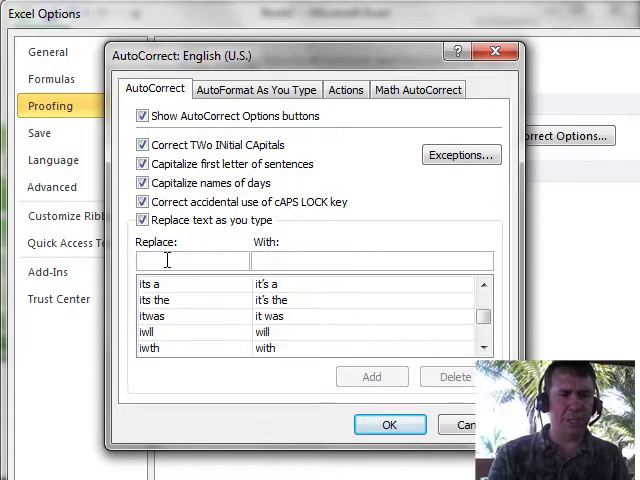
- Add an AutoCorrect entry replacing 'Dwight' with 'Diapers' and confirm the dialogs
type("Dwight")
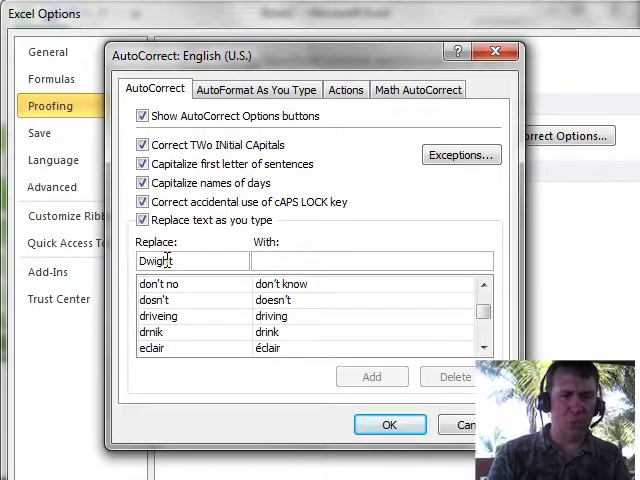
type("Diapers")
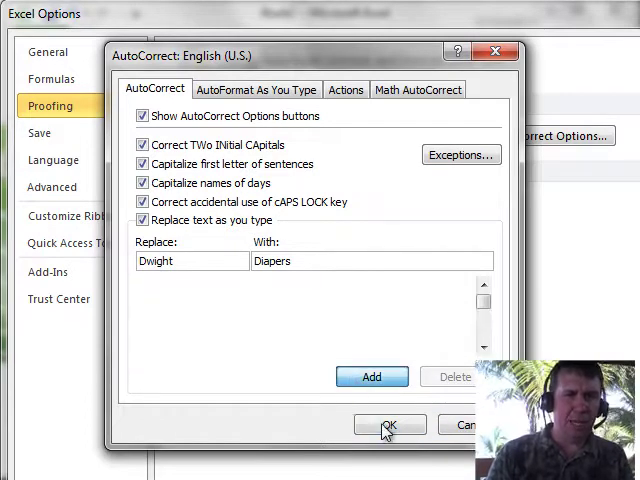
left_click(388, 424)
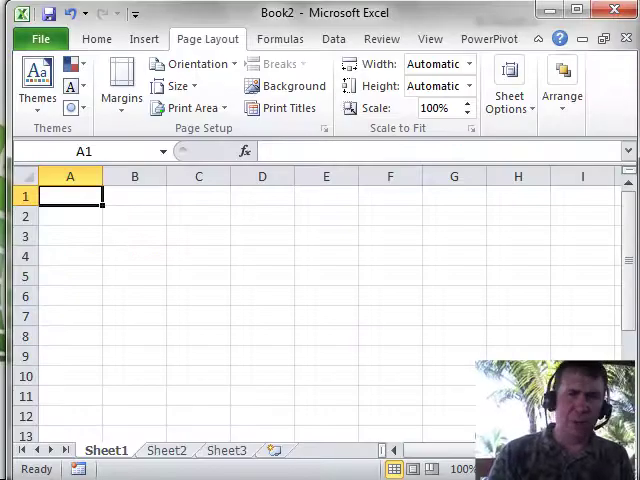
- Enter 'This proposal prepared by Dwight' in C2 so it becomes Diapers, then start typing Dwight below
left_click(198, 216)
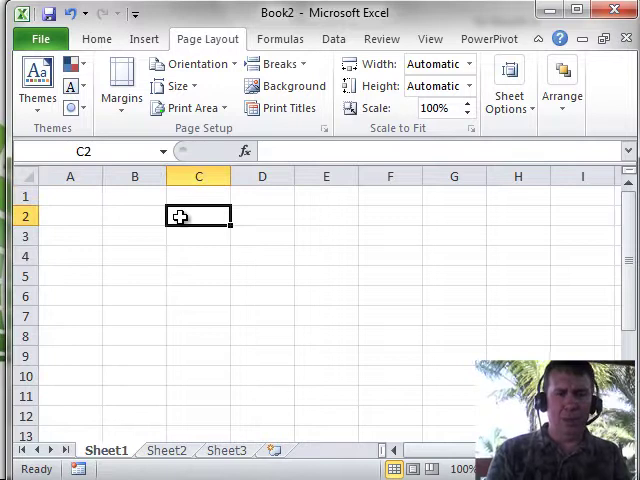
type("This pro")
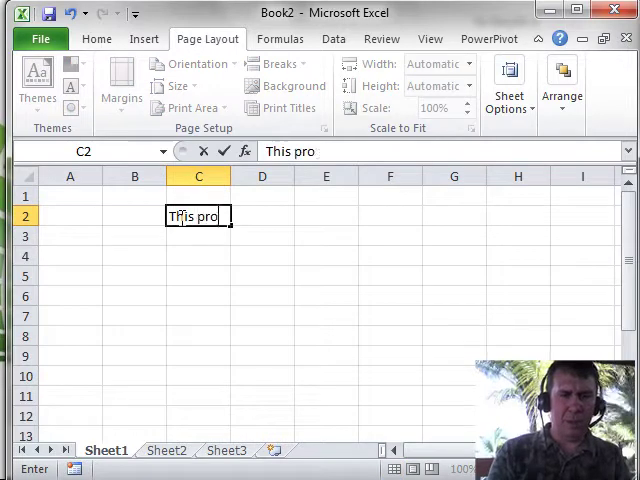
type("posal [prep")
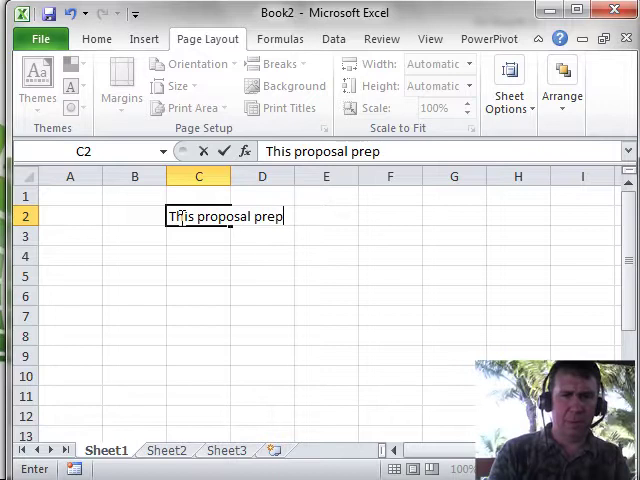
key("Backspace")
type("ared by Dwight")
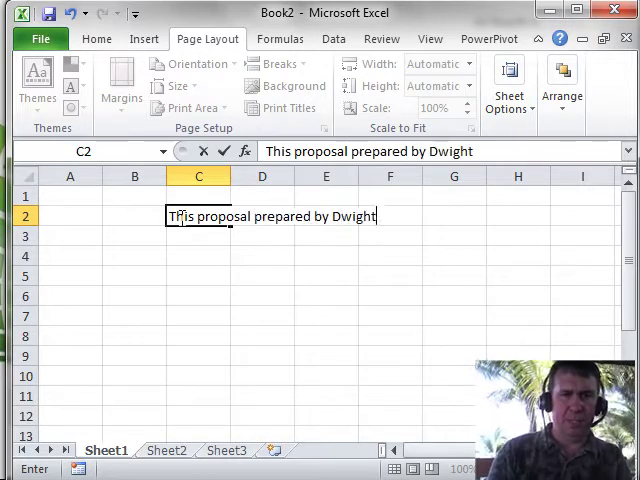
key("Return")
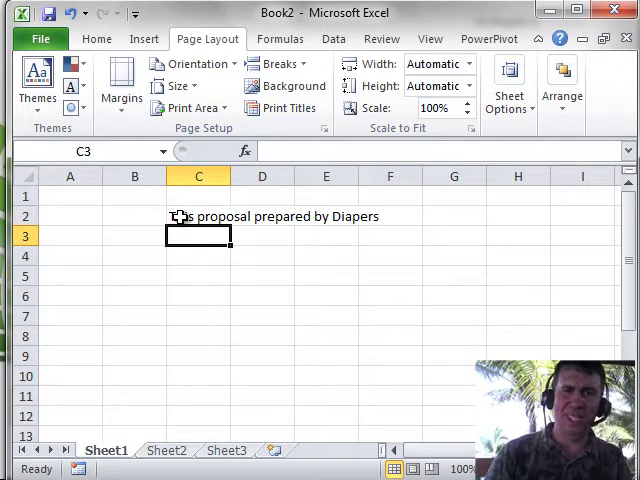
type("Dwig")
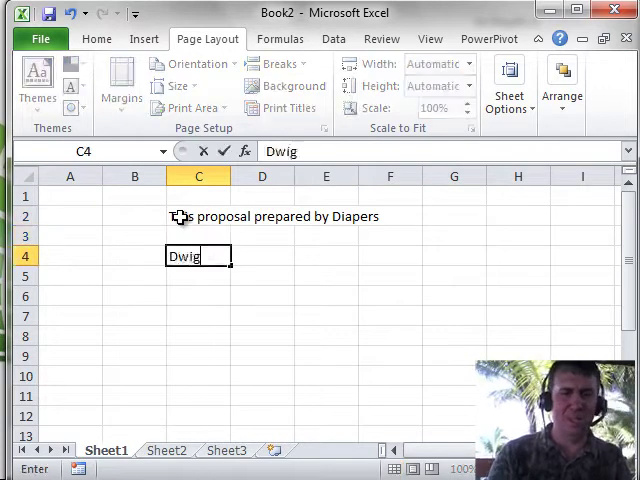